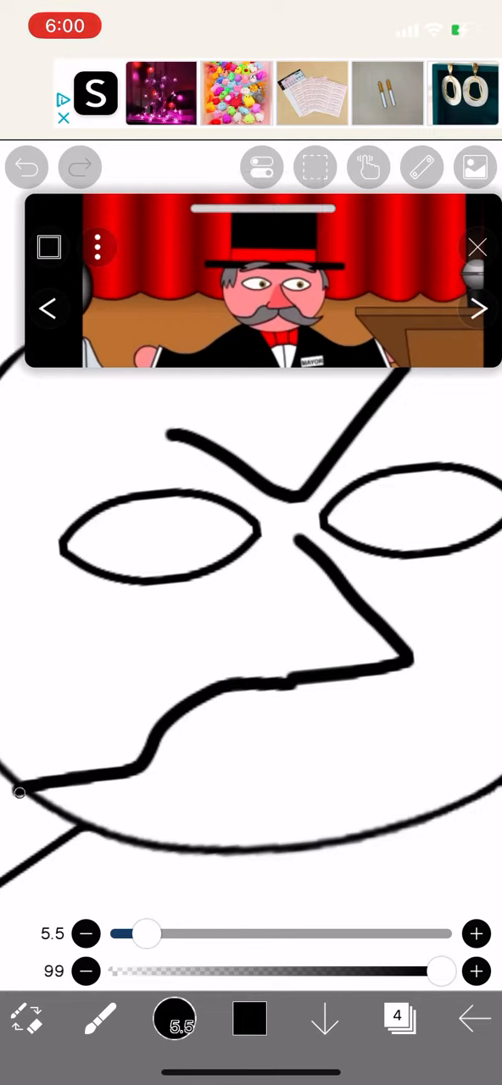
- Undo twice to erase the rough mustache strokes from the face
{"action": "left_click", "coordinate": [26, 166]}
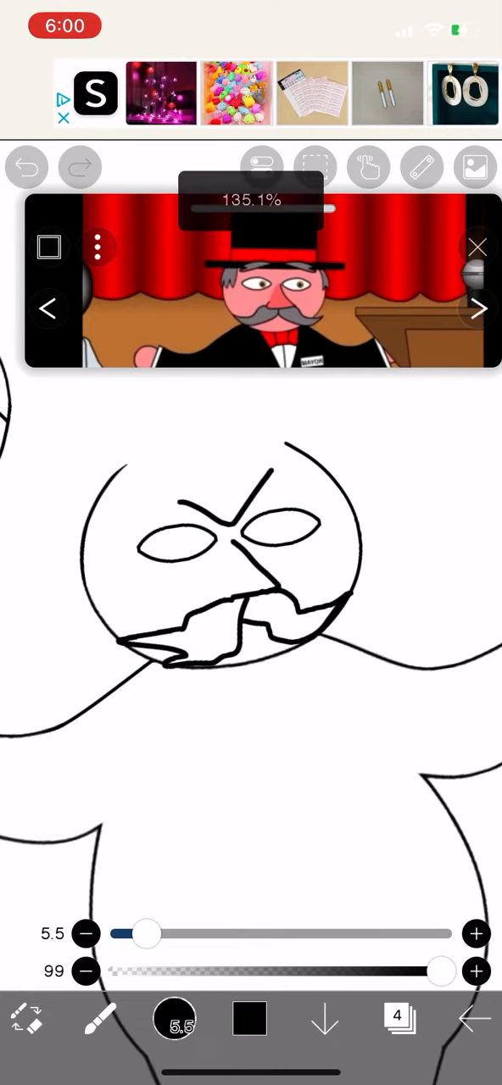
{"action": "left_click", "coordinate": [26, 166]}
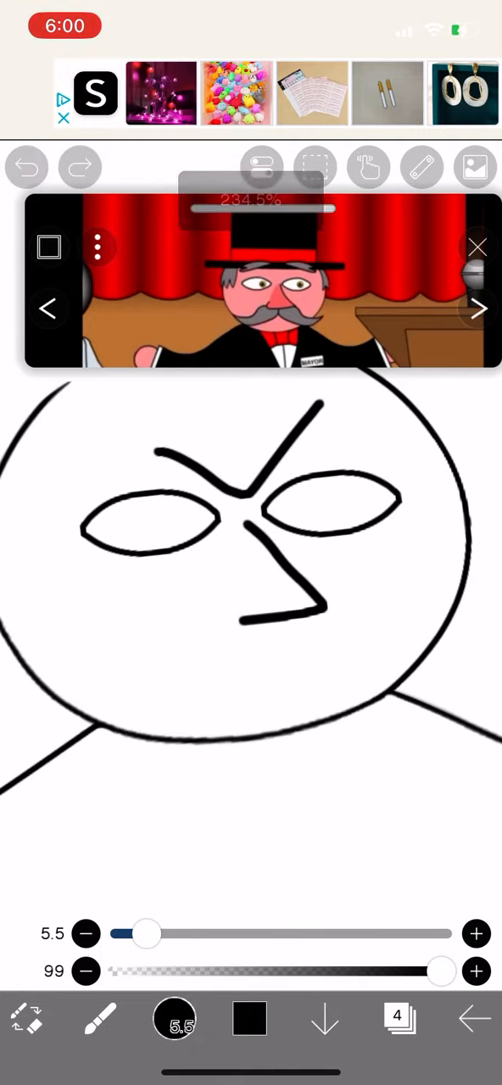
- Trace the hat, hair, mustache, tie and lollipop sign over the reference
{"action": "left_click", "coordinate": [27, 166]}
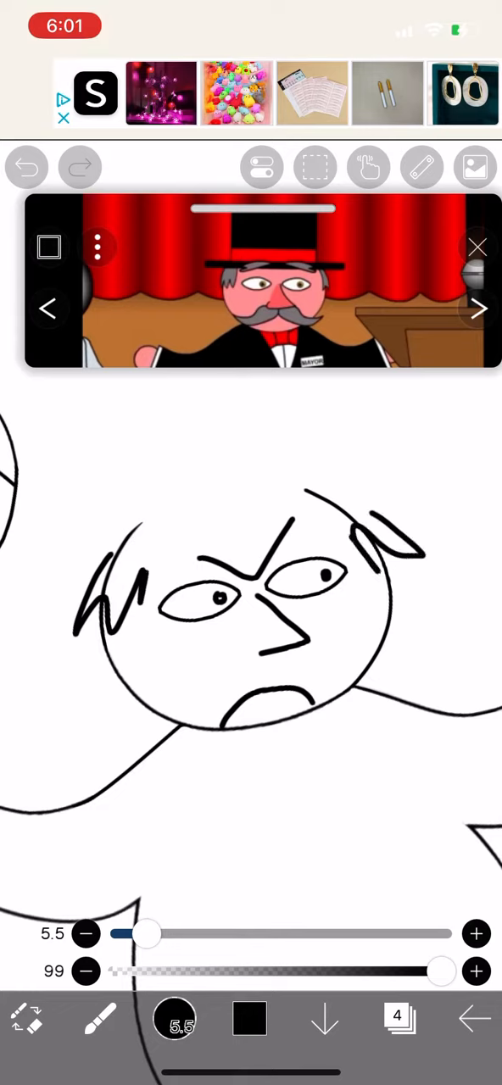
{"action": "left_click_drag", "start_coordinate": [93, 530], "coordinate": [398, 500]}
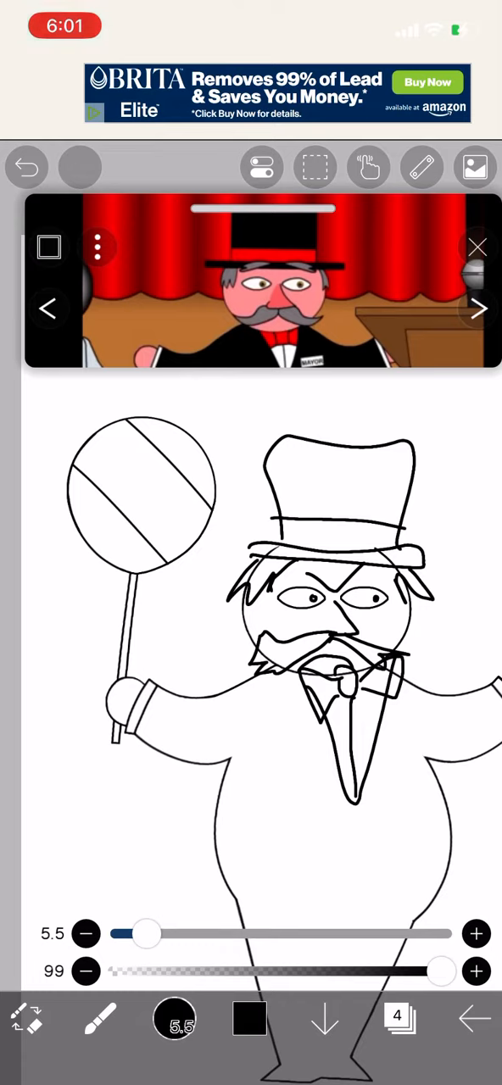
- Undo the last brush stroke to remove the tie and beard lines
{"action": "left_click", "coordinate": [27, 166]}
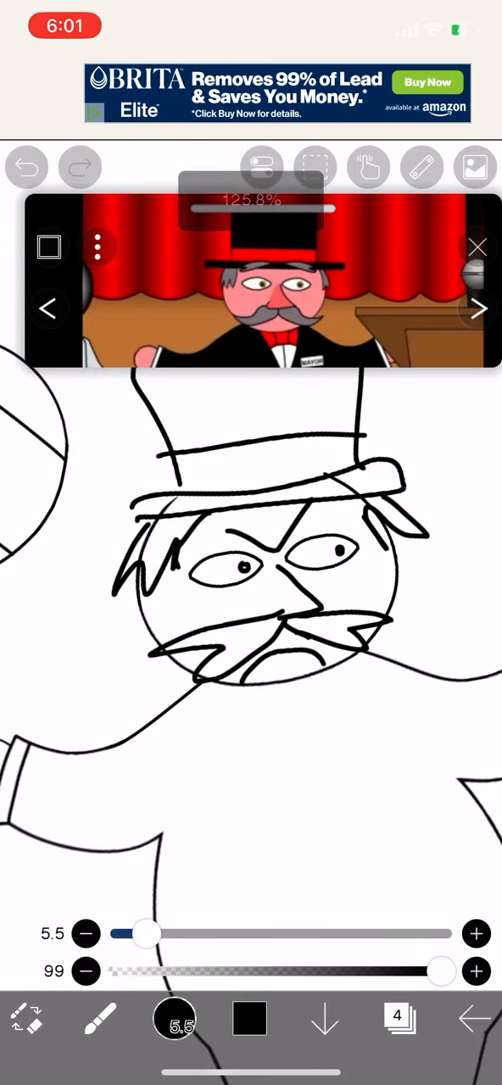
- Draw the long beard below the mustache, undo a bad stroke, then add the bow tie
{"action": "left_click_drag", "start_coordinate": [238, 644], "coordinate": [331, 894]}
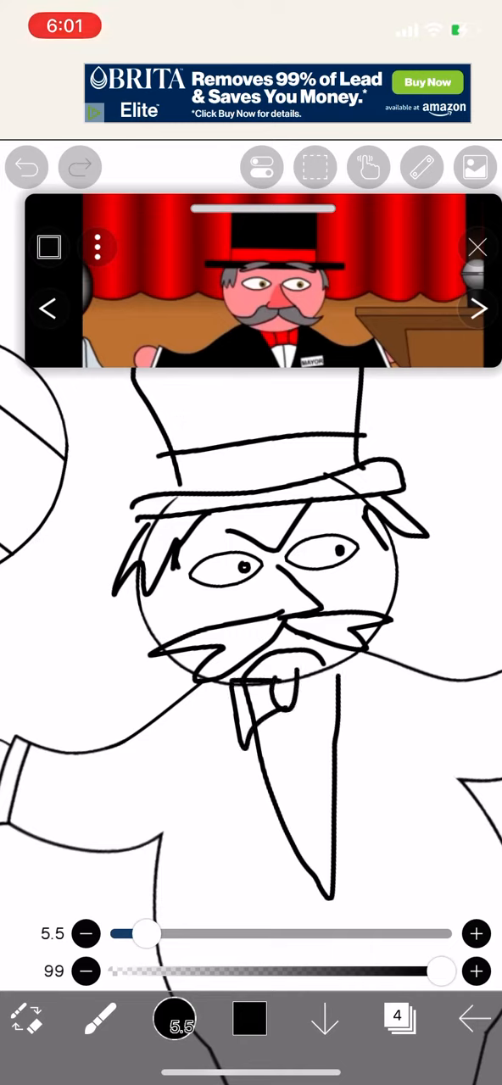
{"action": "left_click", "coordinate": [26, 166]}
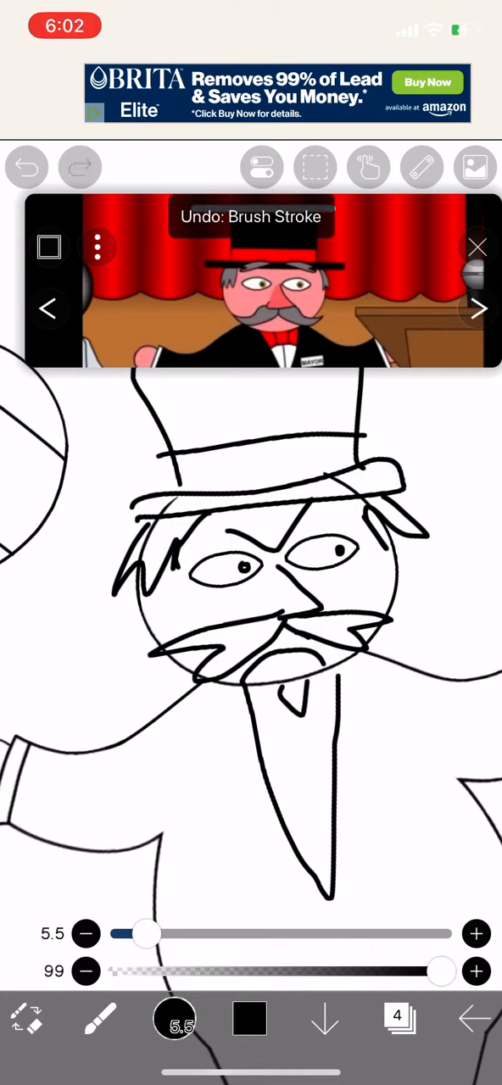
{"action": "left_click", "coordinate": [26, 166]}
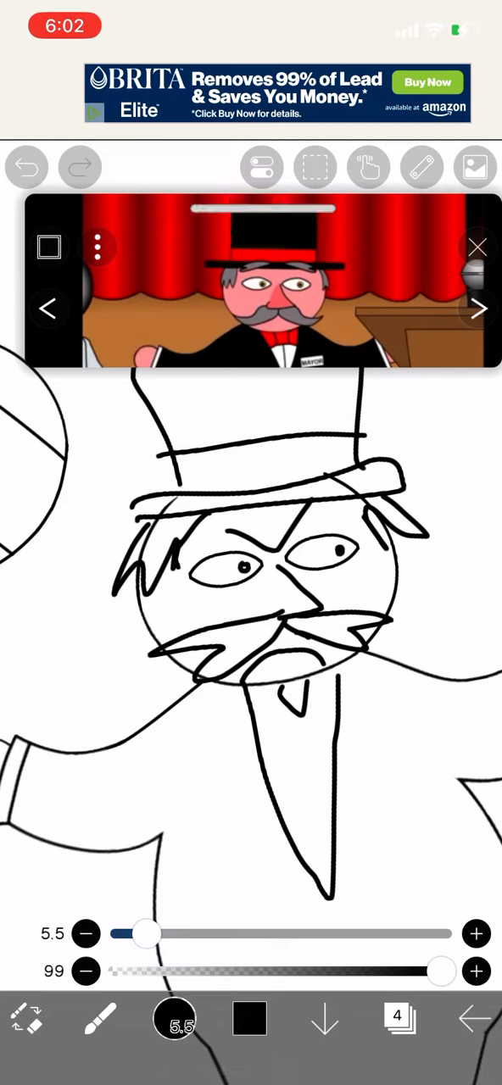
{"action": "left_click_drag", "start_coordinate": [305, 674], "coordinate": [360, 721]}
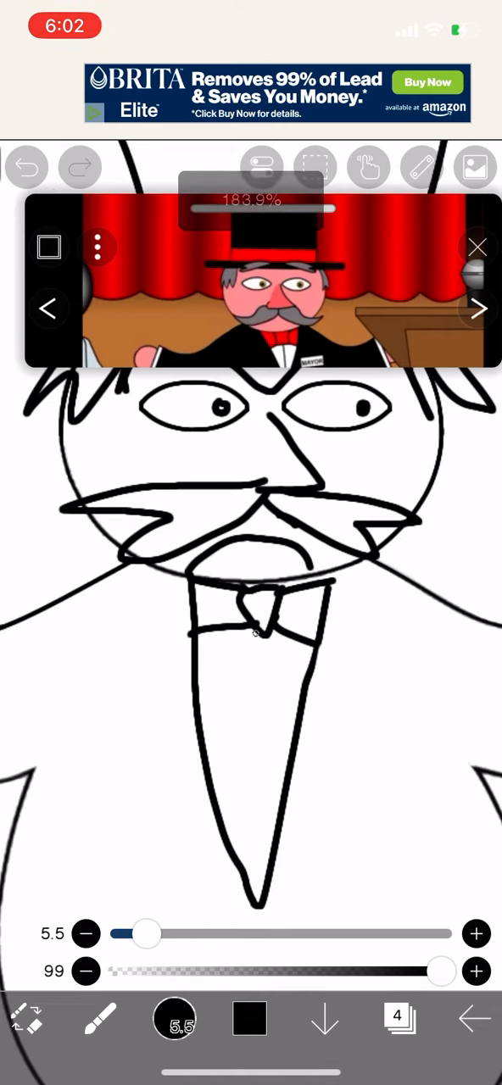
- Zoom in on the chest badge and undo the letter stroke inside it
{"action": "scroll", "scroll_direction": "down", "scroll_amount": 3}
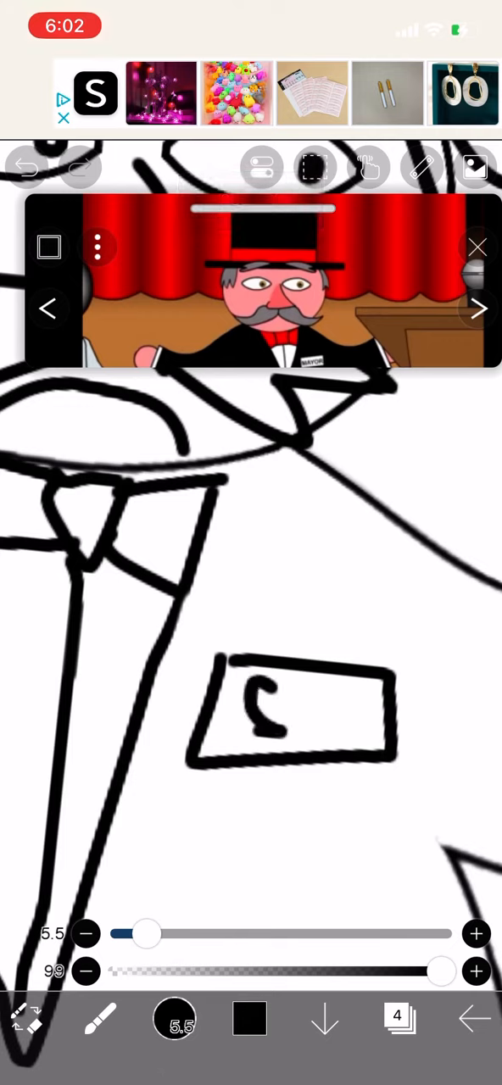
{"action": "left_click", "coordinate": [26, 166]}
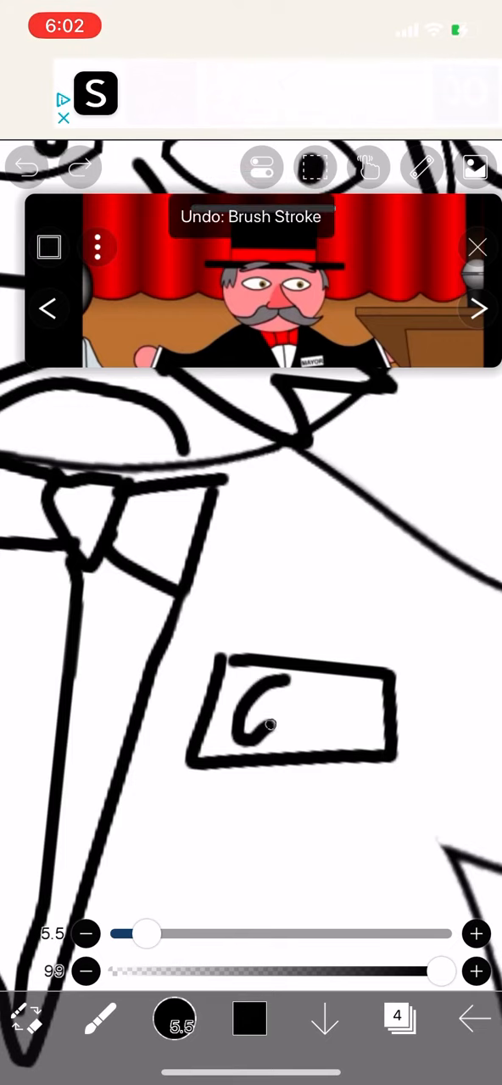